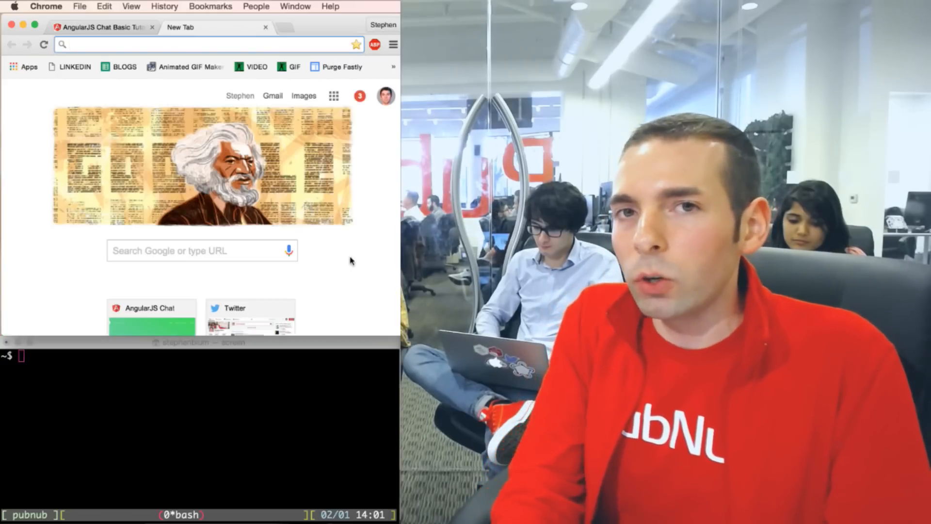
Step: Load nodejs.org to view the v4.2.6 LTS and v5.5.0 OS X downloads, then return to Terminal
{"action": "type", "text": "nodejs.org/en/"}
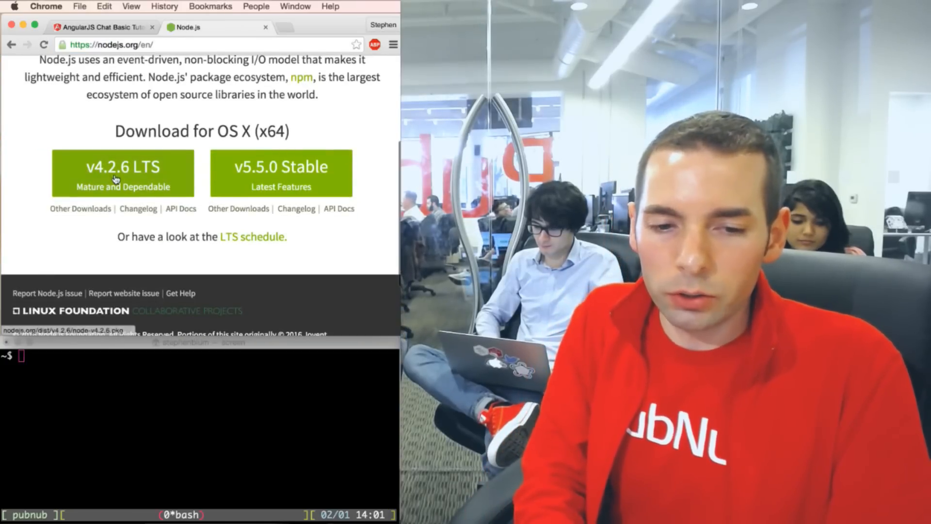
{"action": "mouse_move", "coordinate": [122, 173]}
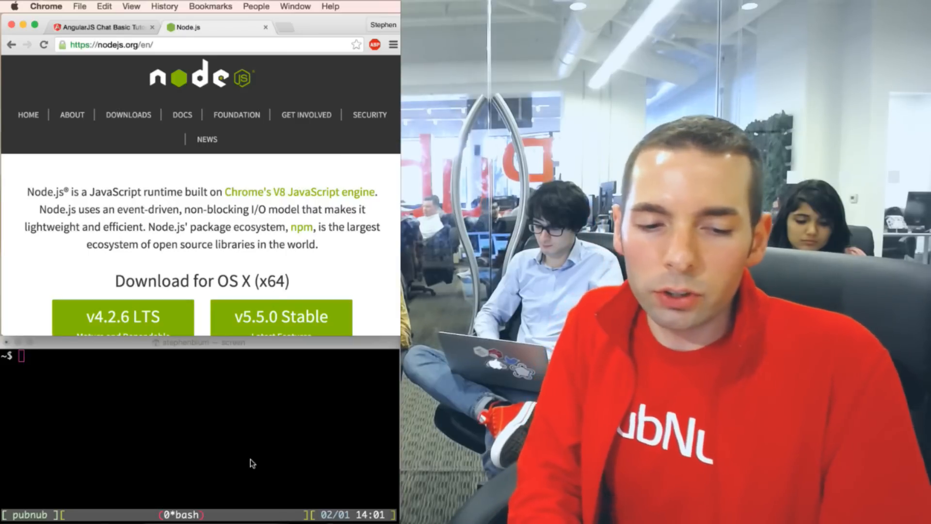
{"action": "left_click", "coordinate": [201, 355]}
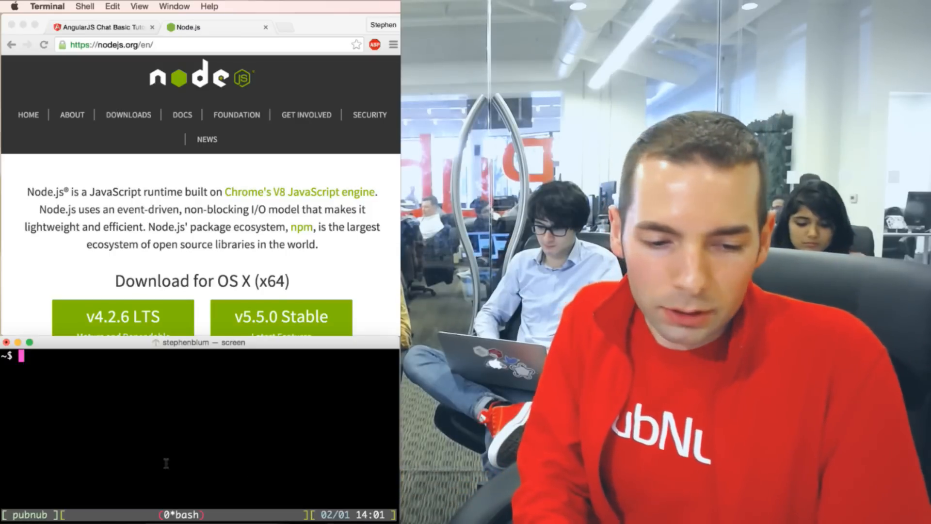
Step: Install Bower globally with npm and check the bower install usage on bower.io
{"action": "type", "text": "npm"}
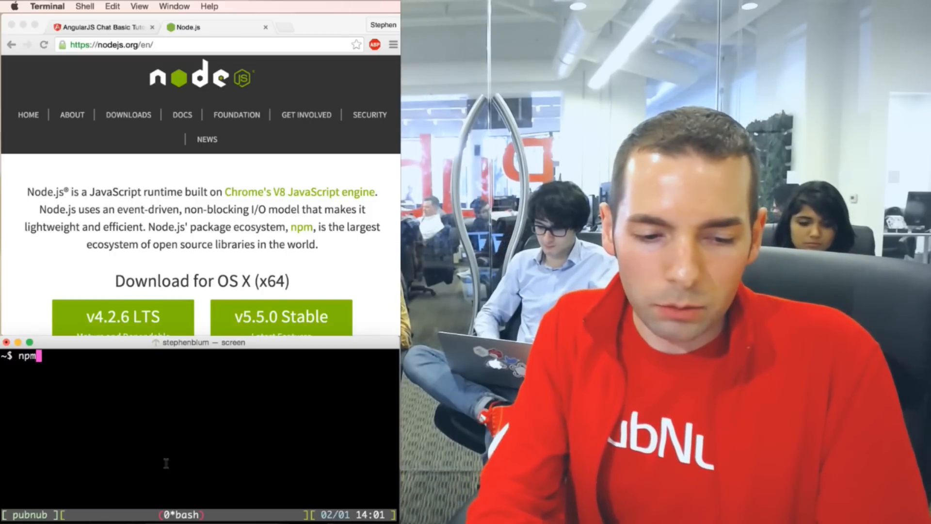
{"action": "type", "text": "install bower"}
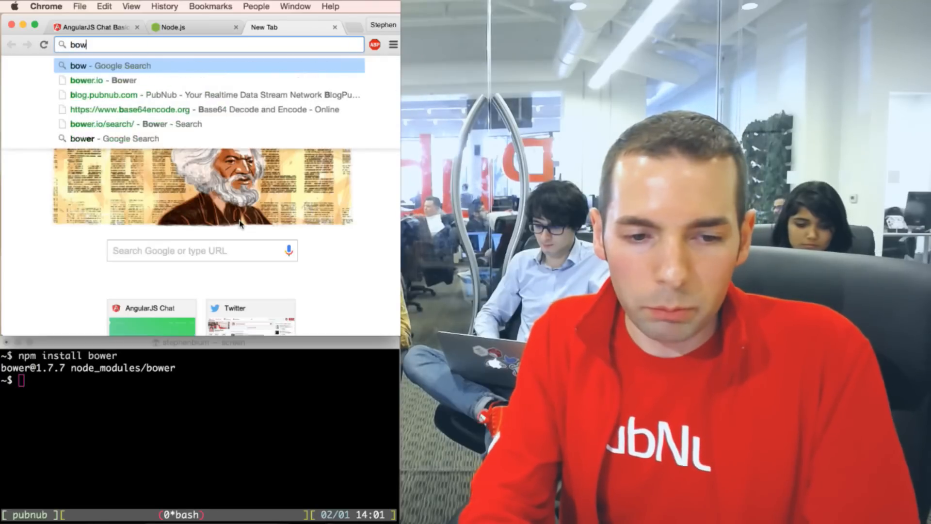
{"action": "type", "text": "bower install"}
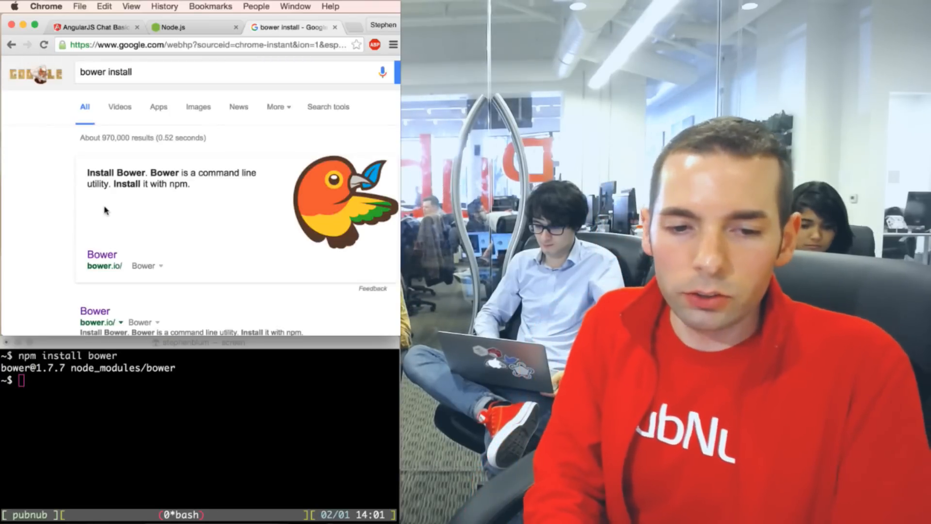
{"action": "scroll", "scroll_direction": "down", "scroll_amount": 3}
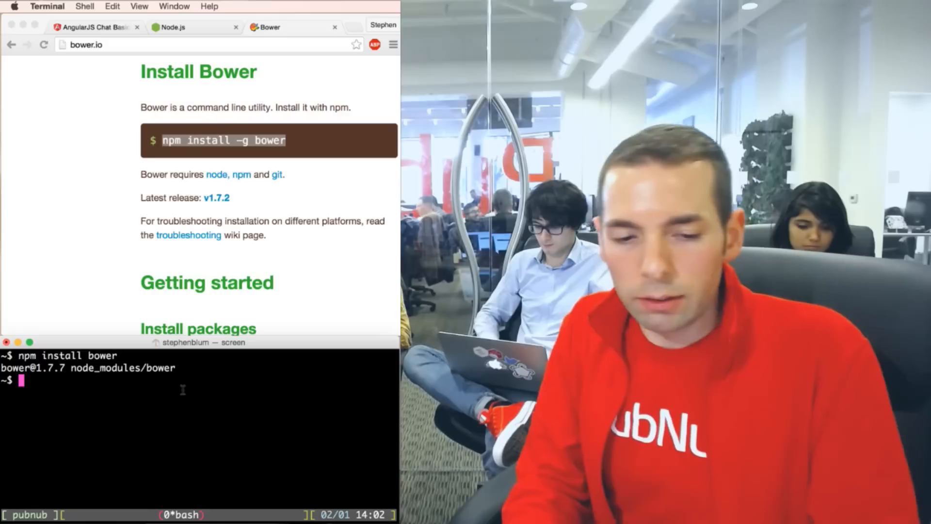
Step: Create an app folder on the Desktop and move into it
{"action": "type", "text": "c"}
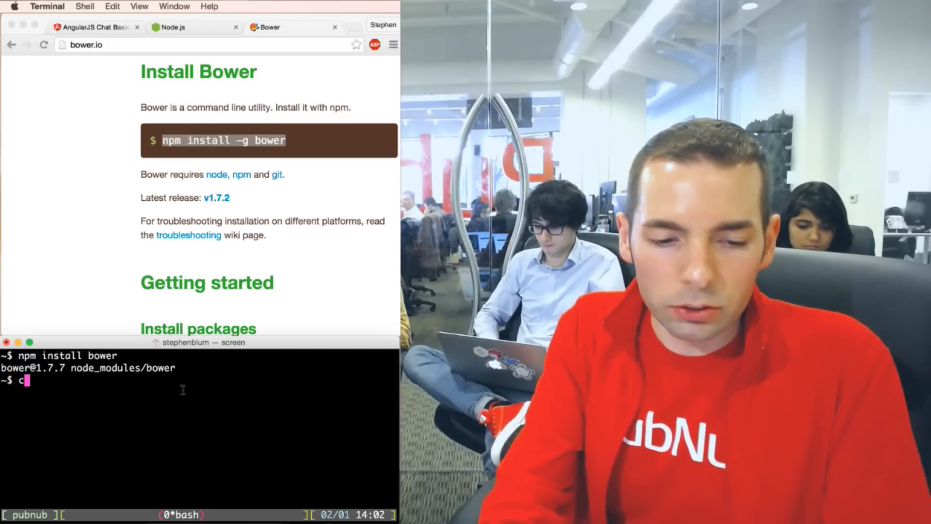
{"action": "type", "text": "d"}
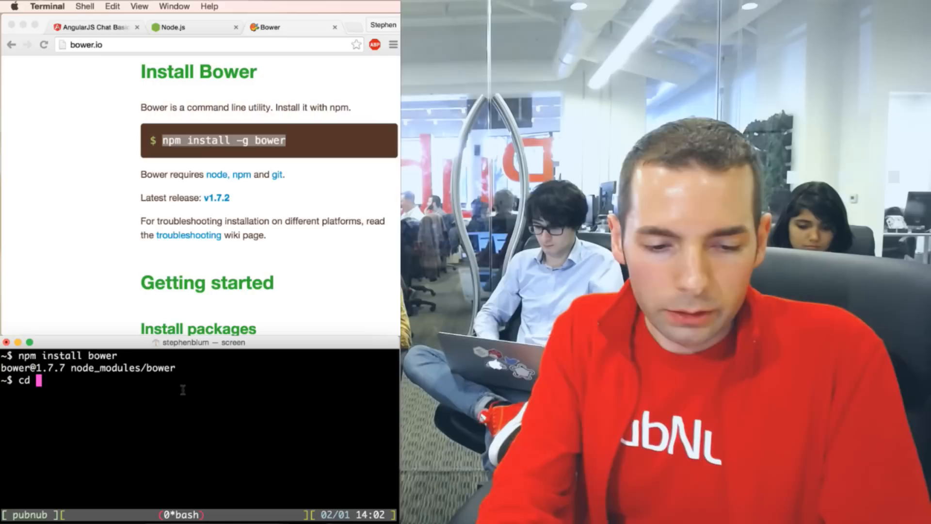
{"action": "type", "text": "~/Desktop/"}
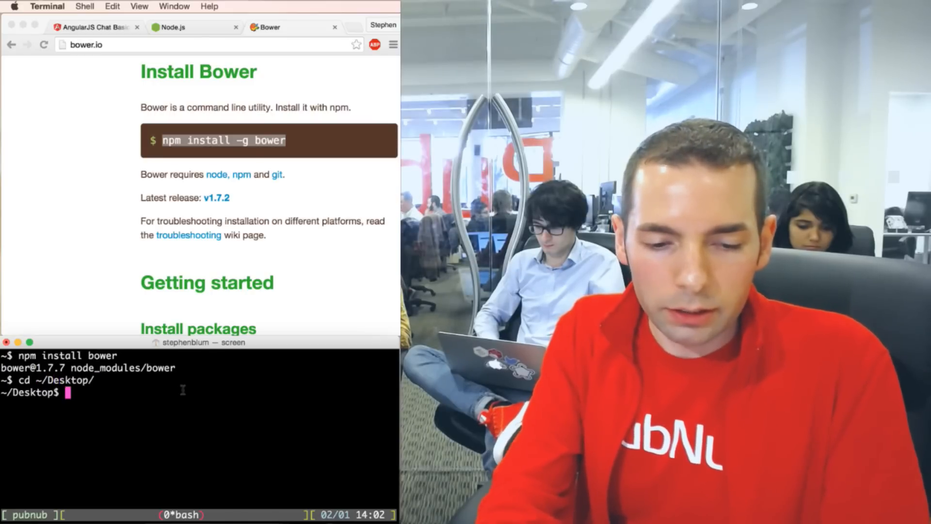
{"action": "type", "text": "mkdir"}
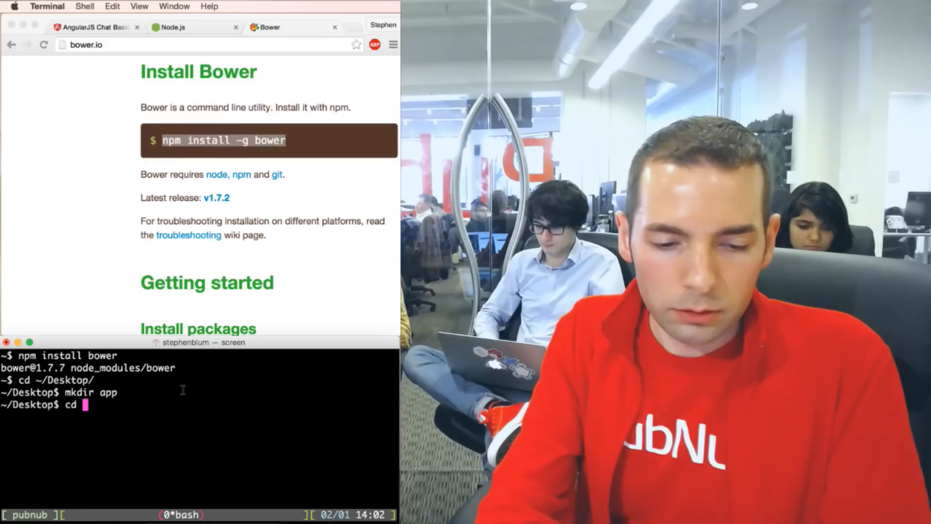
{"action": "type", "text": "app/"}
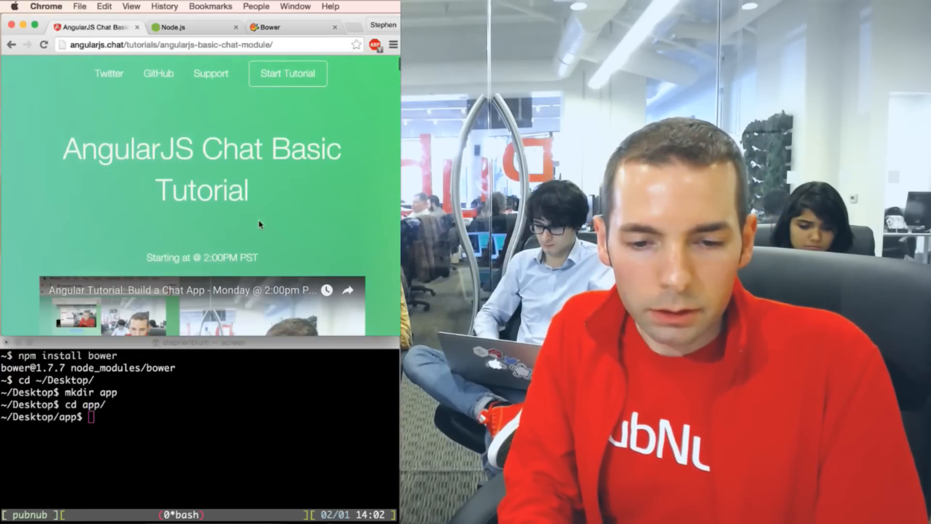
Step: Scroll past the install options and phone demo and copy the tl;dr quick start code
{"action": "scroll", "scroll_direction": "down", "scroll_amount": 3}
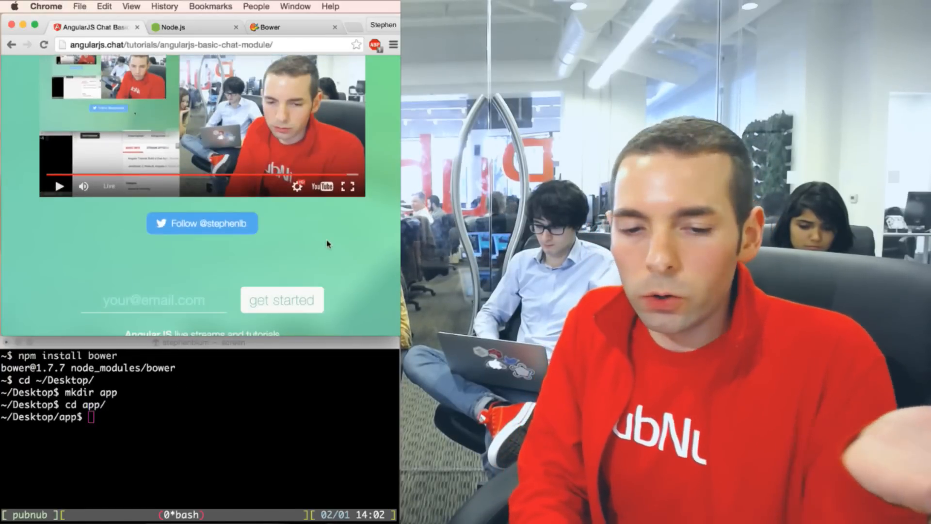
{"action": "scroll", "scroll_direction": "down", "scroll_amount": 3}
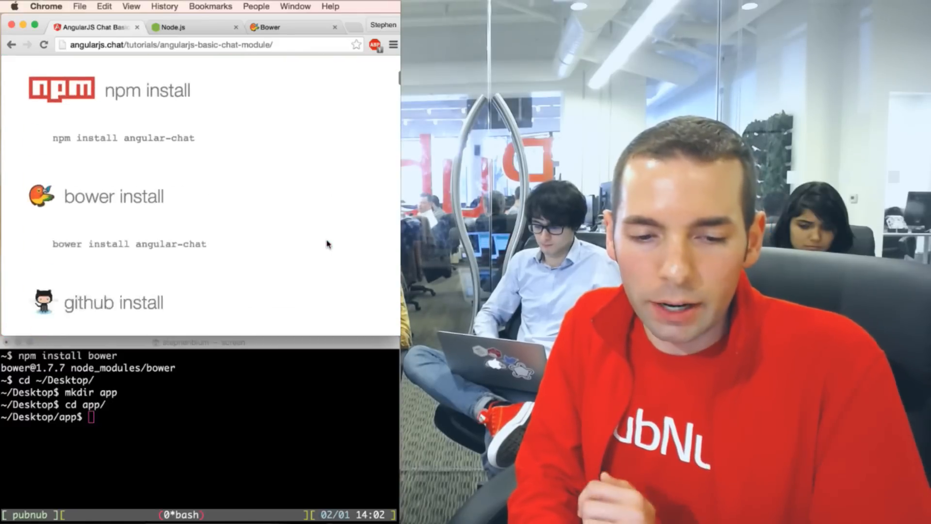
{"action": "scroll", "scroll_direction": "down", "scroll_amount": 3}
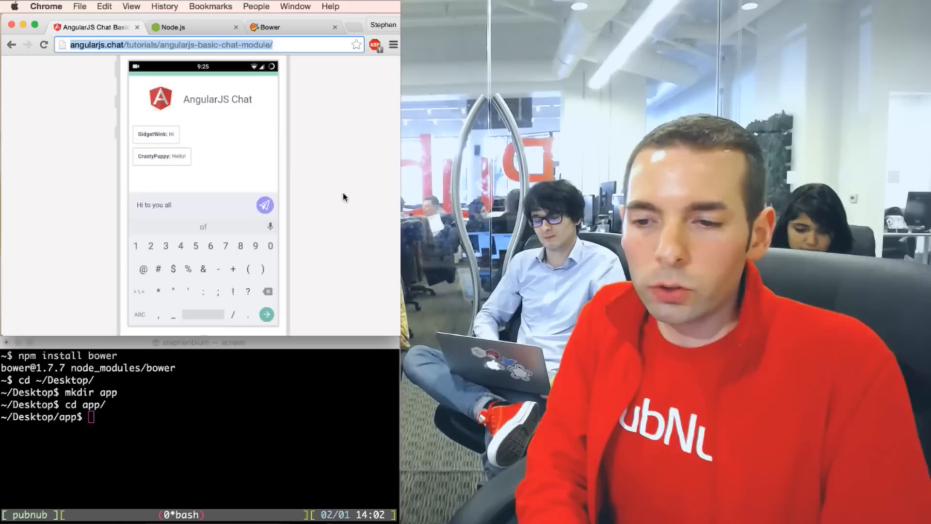
{"action": "left_click", "coordinate": [264, 204]}
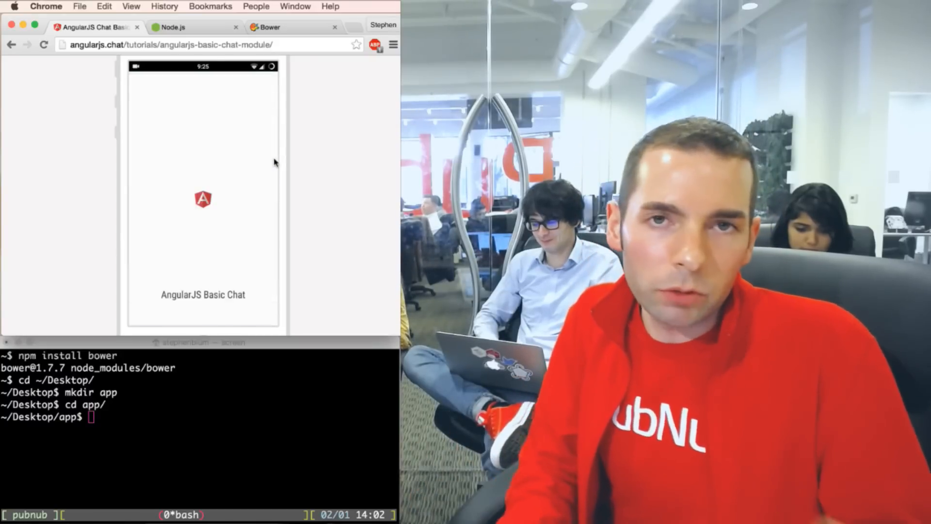
{"action": "scroll", "scroll_direction": "down", "scroll_amount": 3}
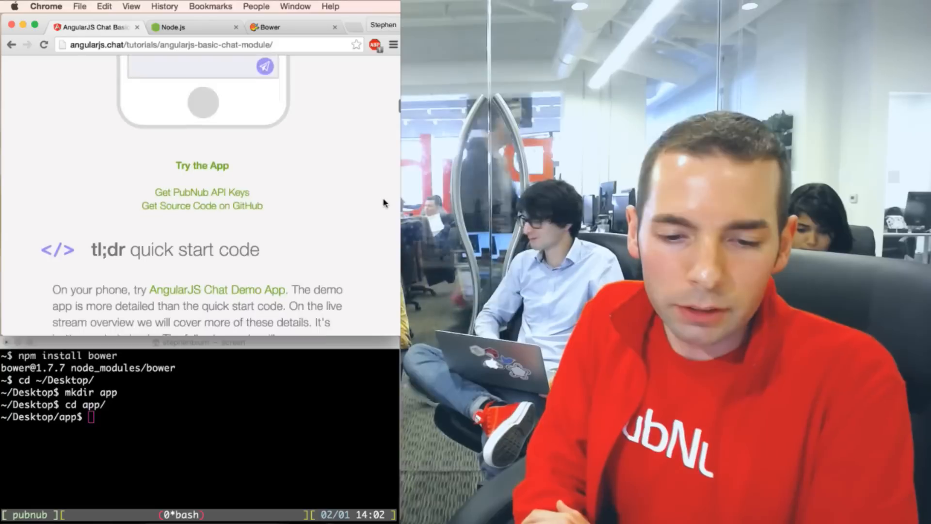
{"action": "scroll", "scroll_direction": "down", "scroll_amount": 3}
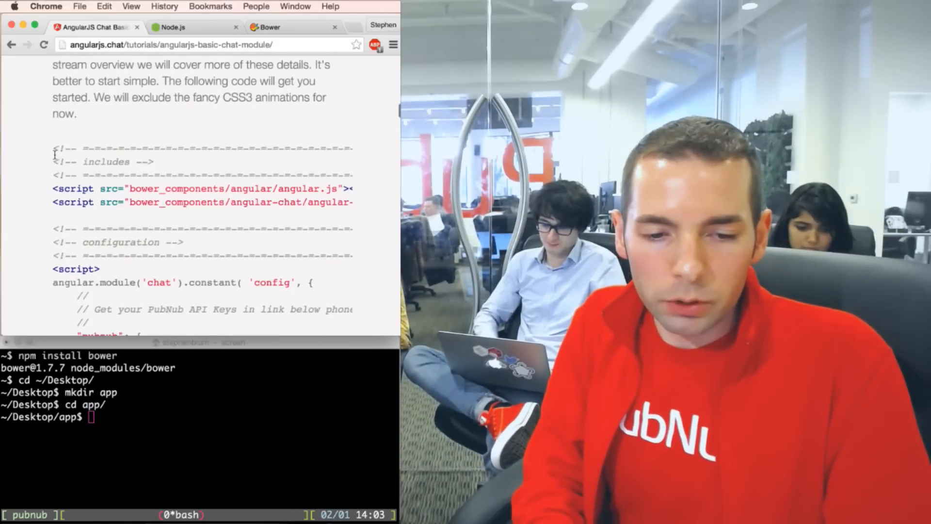
{"action": "scroll", "scroll_direction": "down", "scroll_amount": 3}
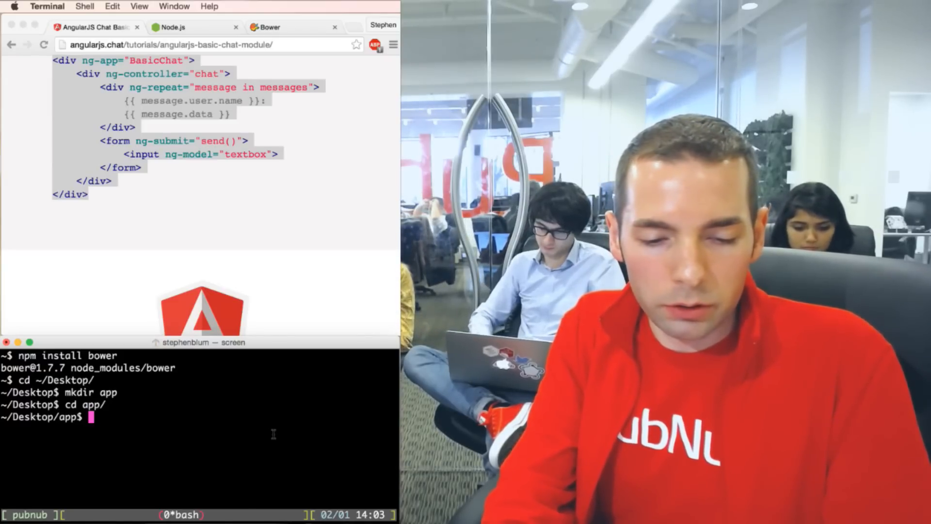
Step: Create index.html in vi with paste mode on and paste the quick start code
{"action": "type", "text": "vi index."}
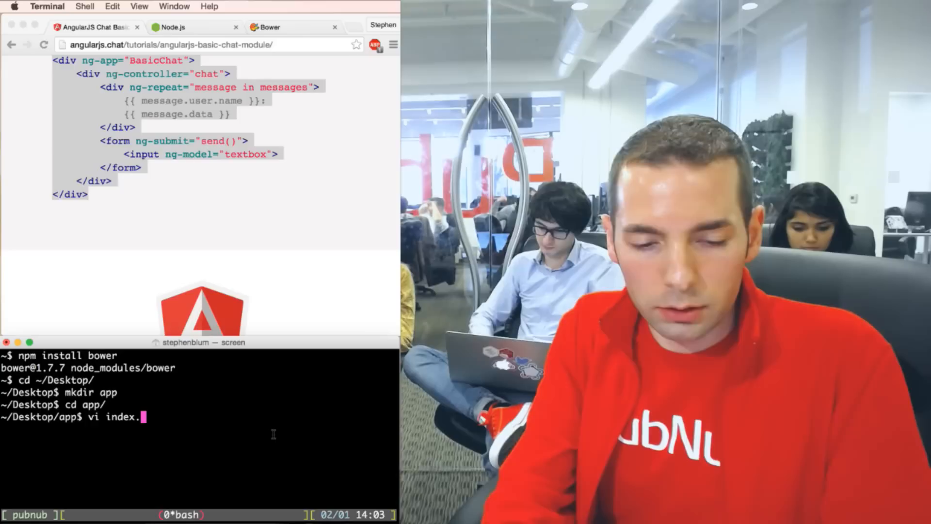
{"action": "key", "text": "enter"}
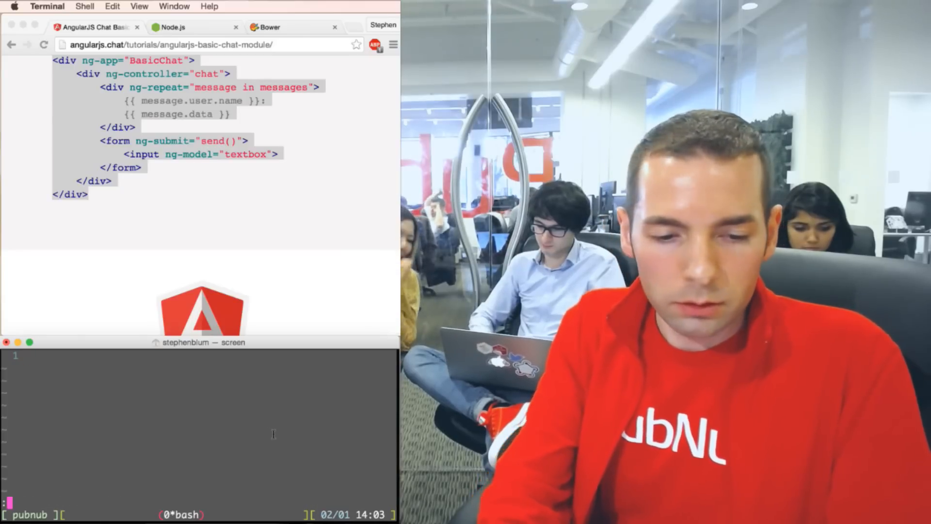
{"action": "type", "text": ":set paste"}
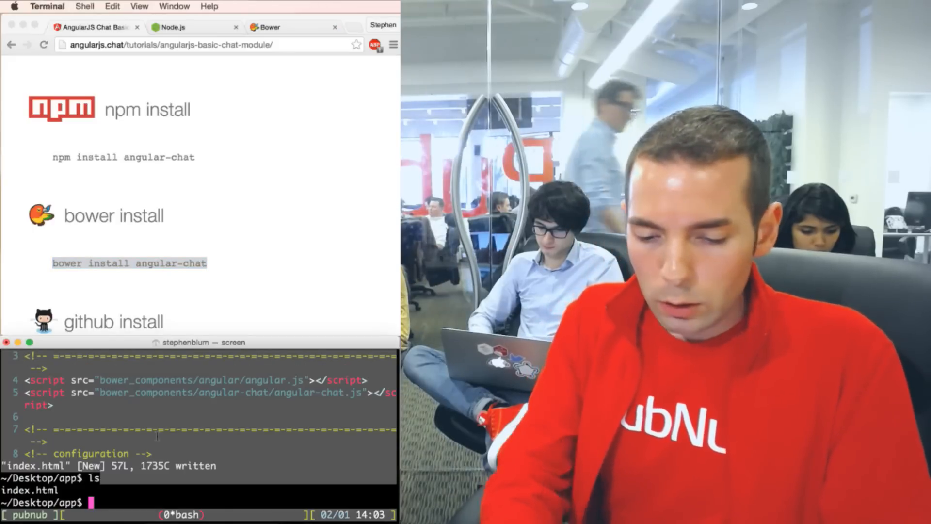
Step: Install angular-chat with Bower, list bower_components, and reopen index.html at the PubNub config
{"action": "type", "text": "bower install angular-chat"}
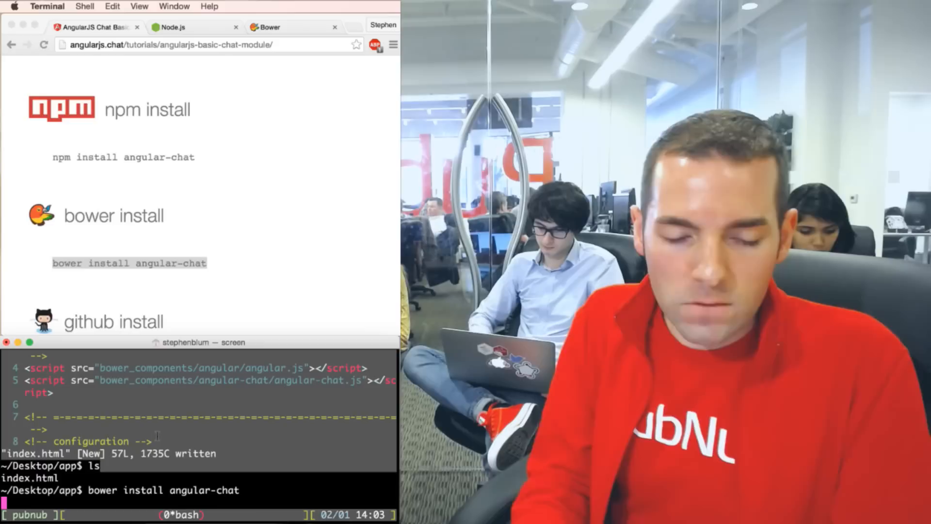
{"action": "key", "text": "Return"}
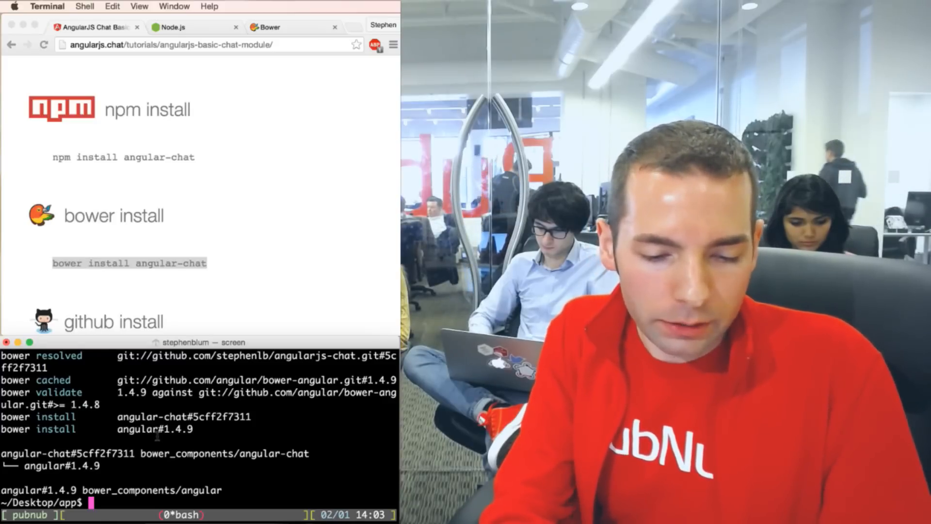
{"action": "type", "text": "ls"}
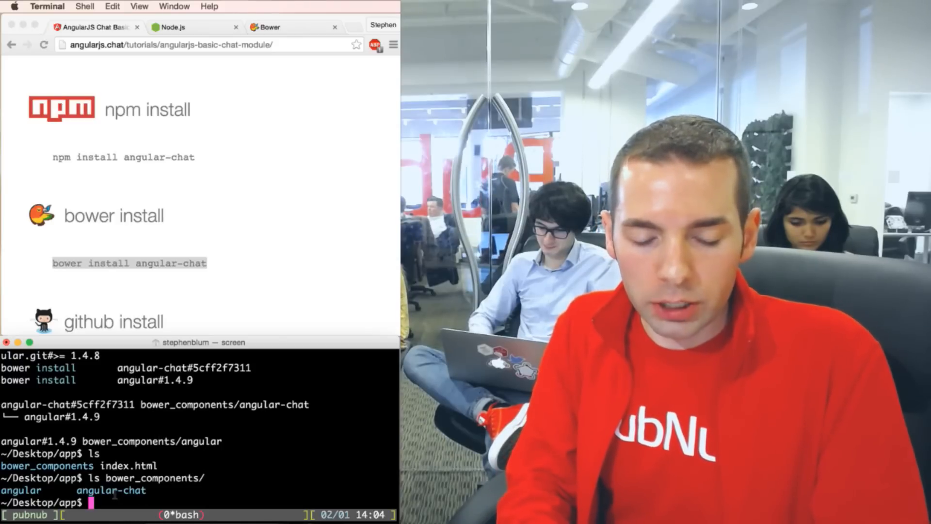
{"action": "type", "text": "d"}
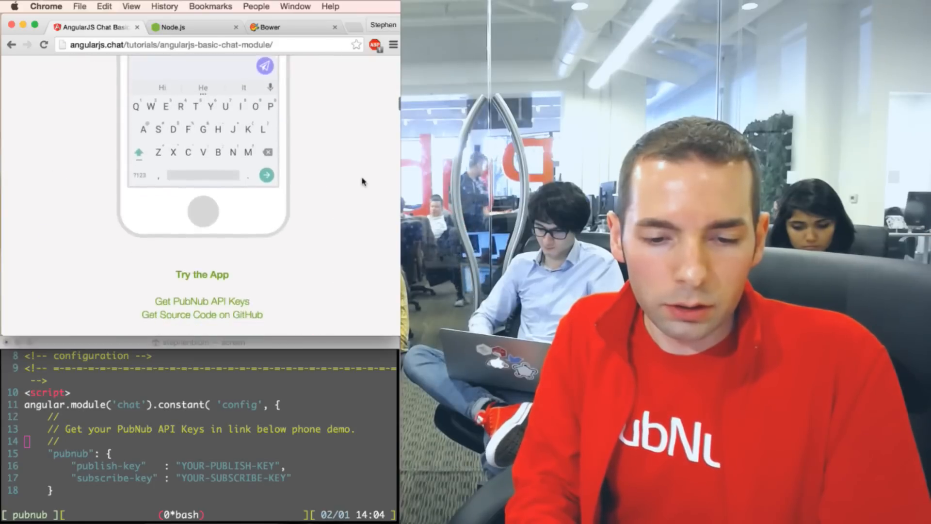
Step: Fill the PubNub sign-up form with industry Other, pass reCAPTCHA, and submit
{"action": "left_click", "coordinate": [202, 302]}
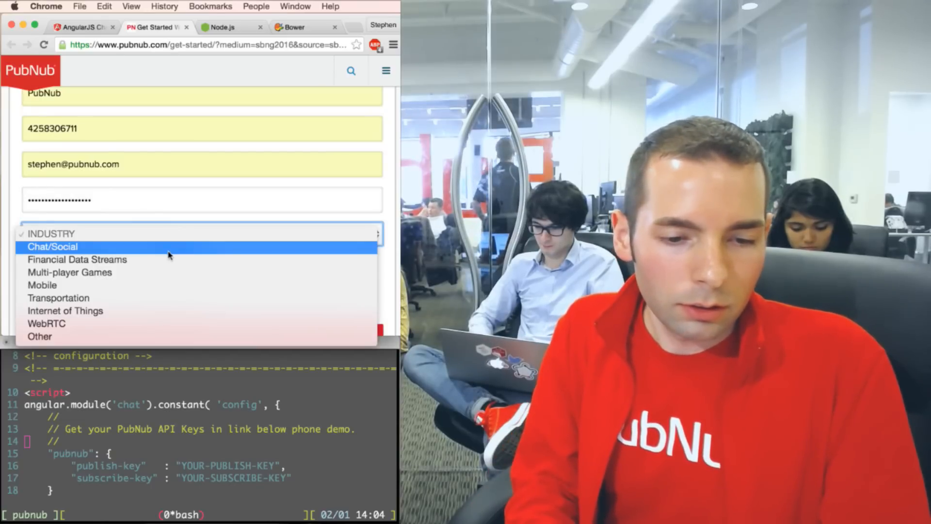
{"action": "left_click", "coordinate": [40, 336]}
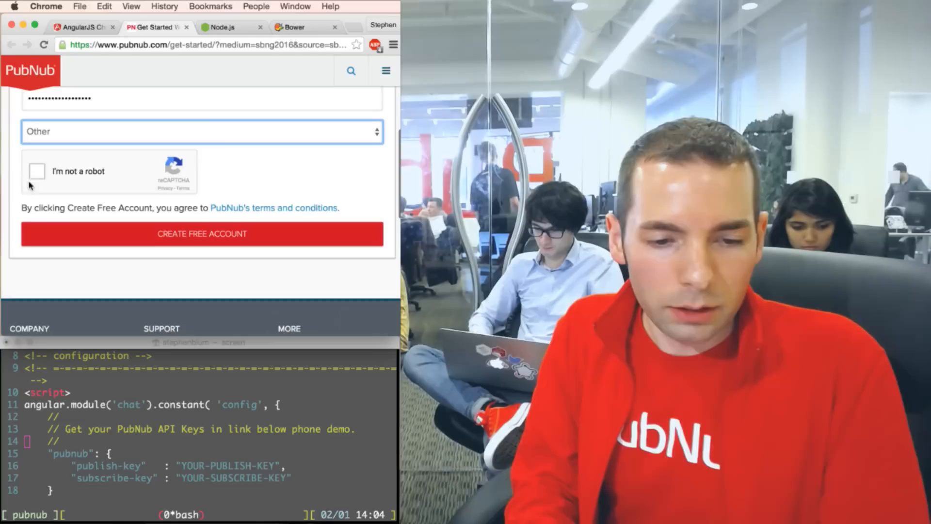
{"action": "left_click", "coordinate": [37, 171]}
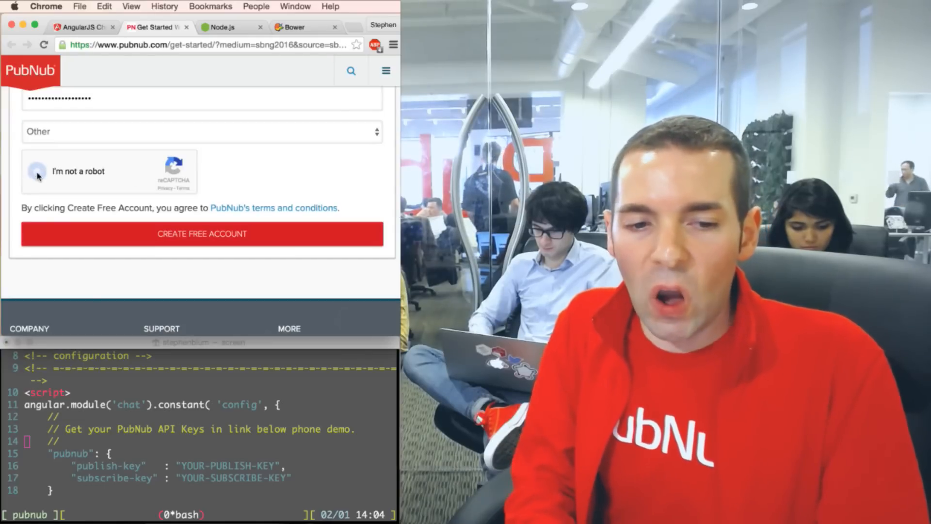
{"action": "left_click", "coordinate": [38, 171]}
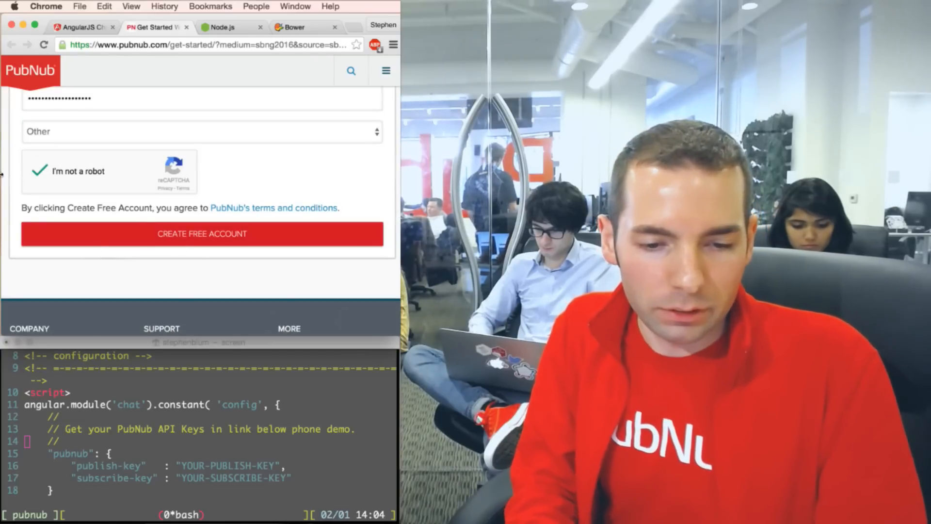
{"action": "left_click", "coordinate": [202, 233]}
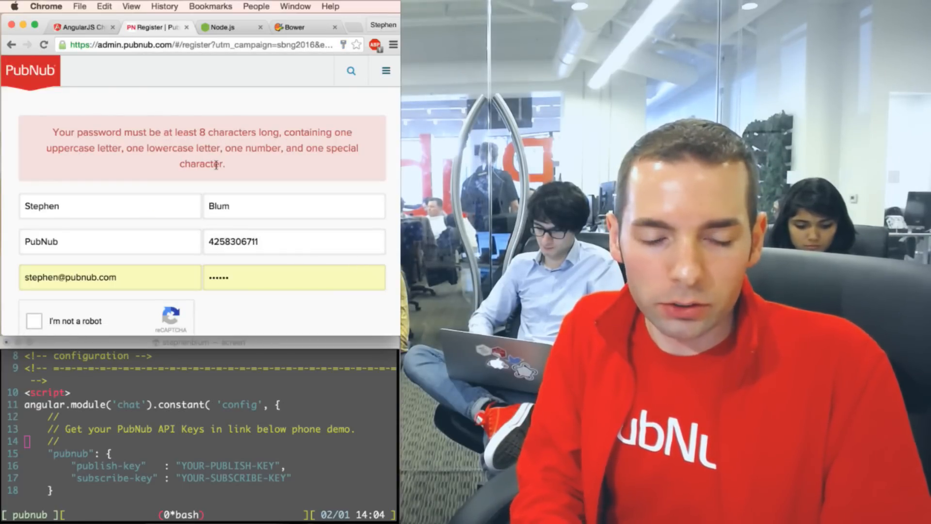
{"action": "scroll", "scroll_direction": "down", "scroll_amount": 3}
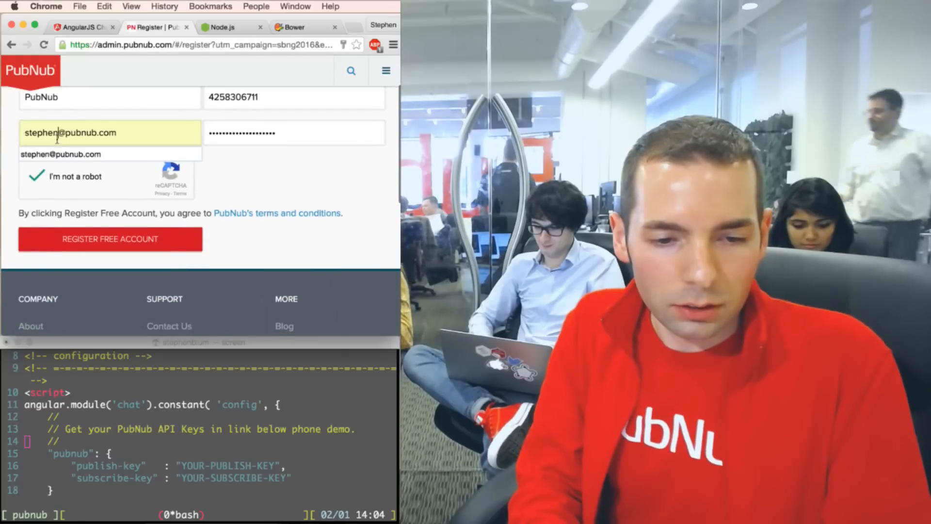
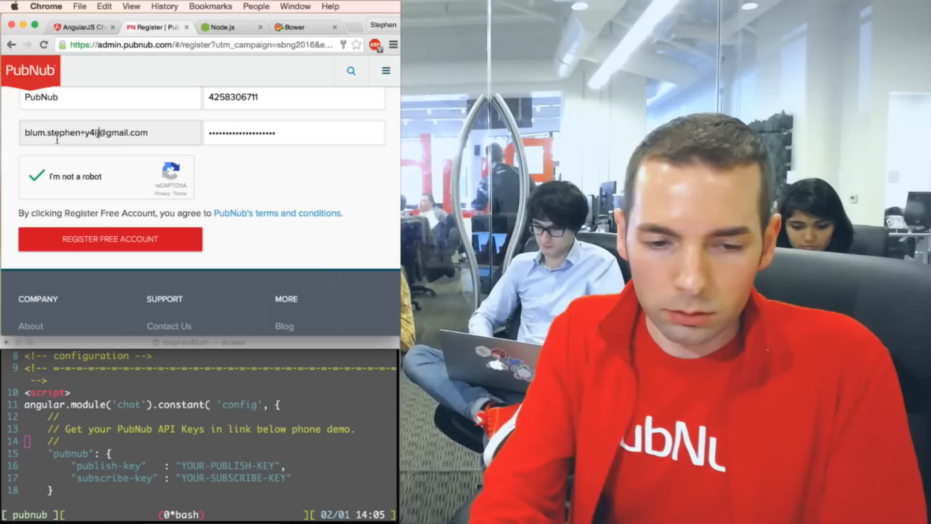
{"action": "left_click", "coordinate": [109, 238]}
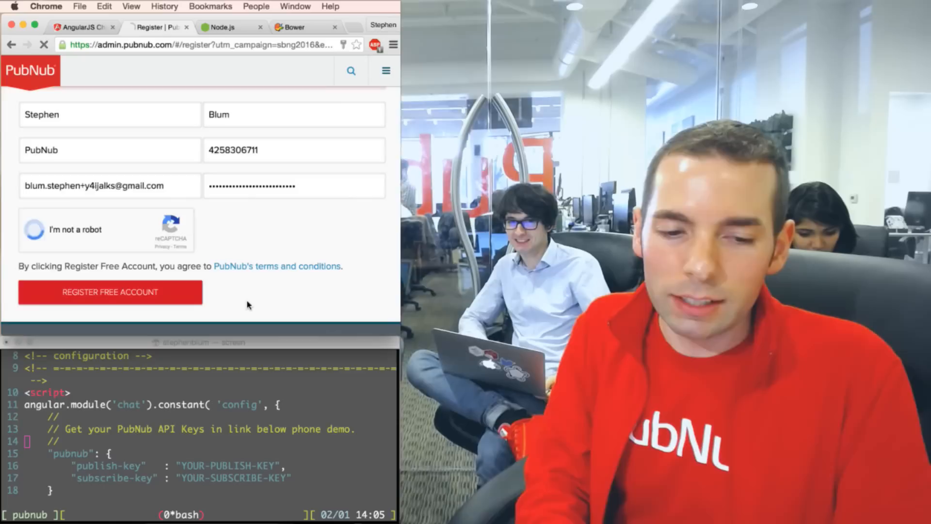
{"action": "left_click", "coordinate": [110, 292]}
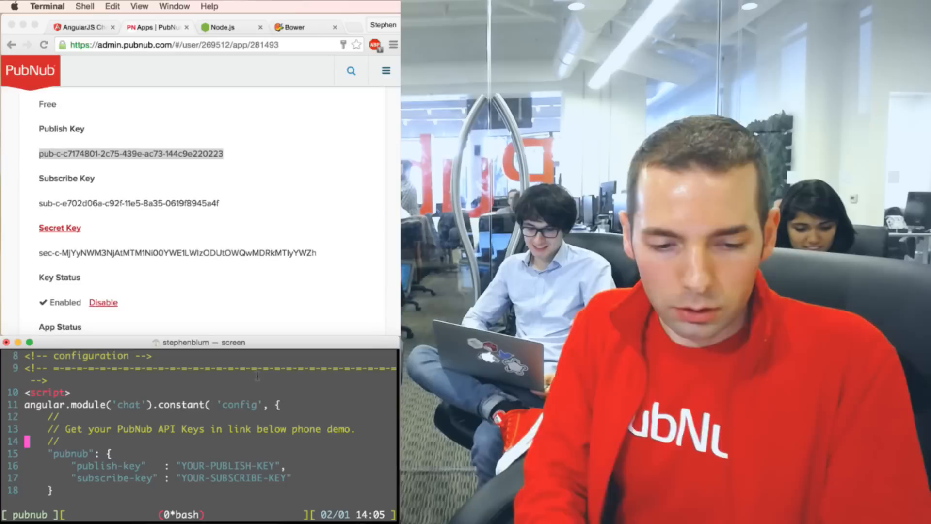
Step: Copy the PubNub Publish Key and paste it over YOUR-PUBLISH-KEY in index.html
{"action": "key", "text": "v"}
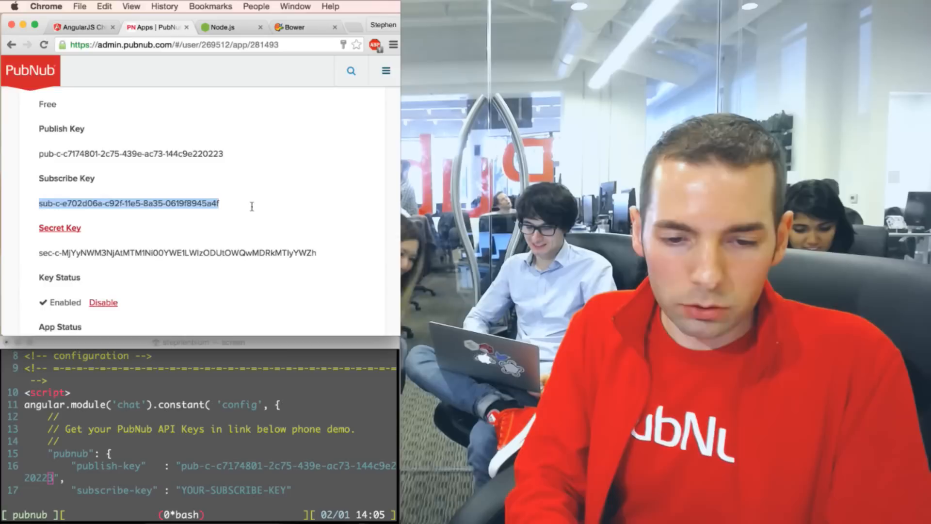
{"action": "left_click", "coordinate": [228, 27]}
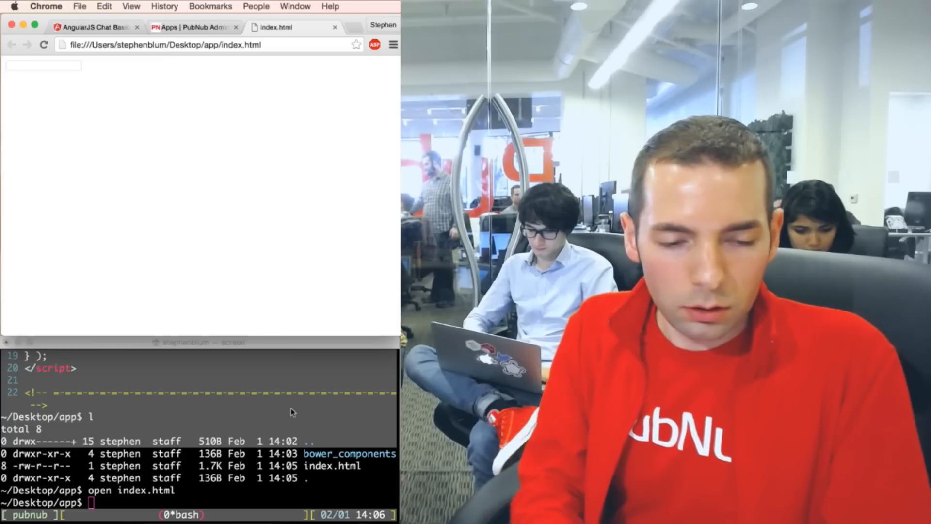
Step: List the app folder and load index.html in Chrome with open index.html
{"action": "type", "text": "hrgh"}
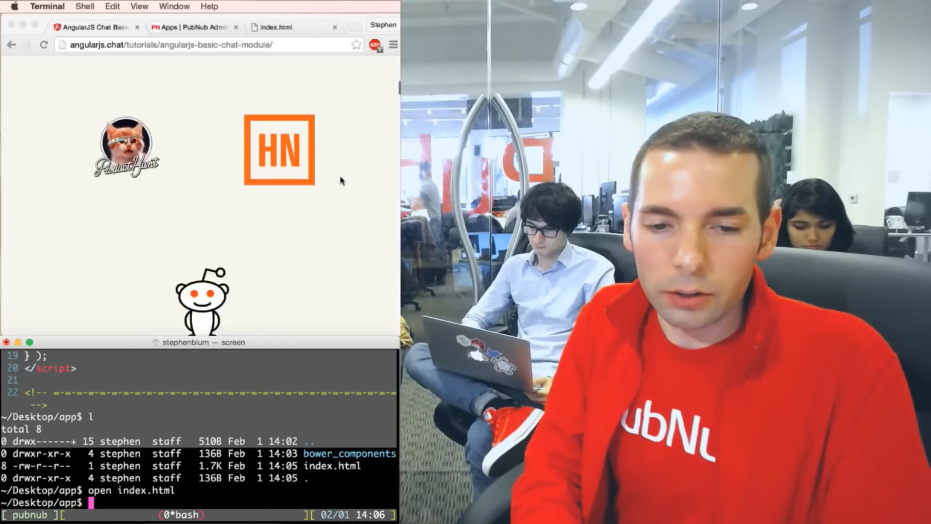
Step: Follow the GitHub link in the angularjs.chat header to the angularjs-chat repository
{"action": "scroll", "scroll_direction": "down", "scroll_amount": 3}
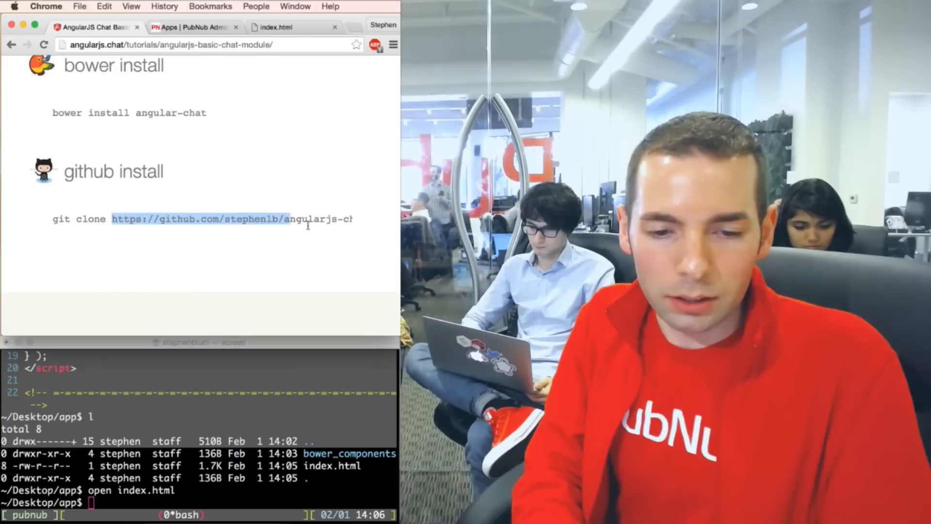
{"action": "scroll", "scroll_direction": "up", "scroll_amount": 3}
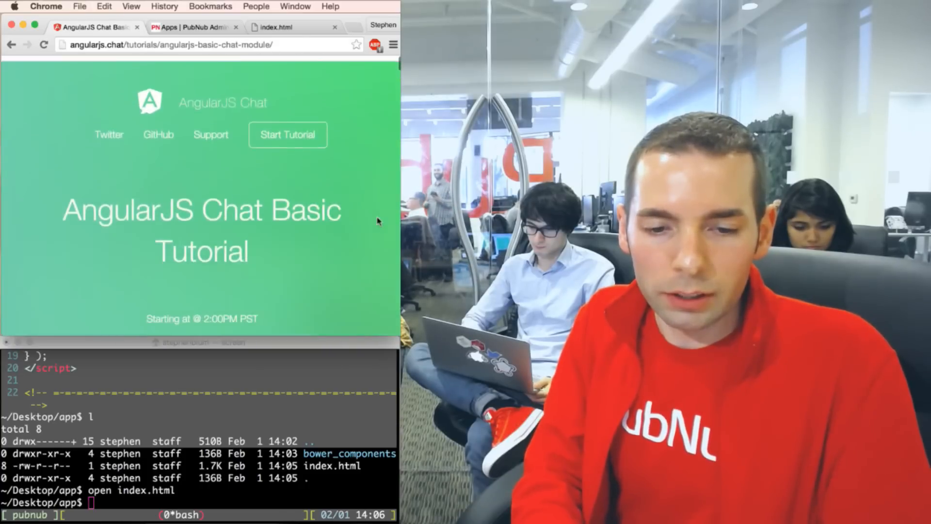
{"action": "left_click", "coordinate": [158, 135]}
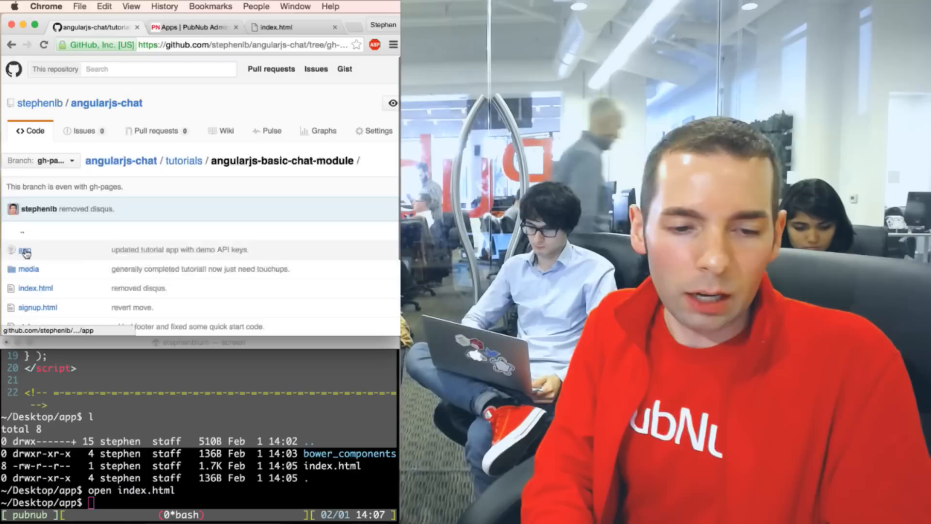
Step: Open app/style.css in the GitHub repo and scroll through its rules to line 183
{"action": "left_click", "coordinate": [24, 250]}
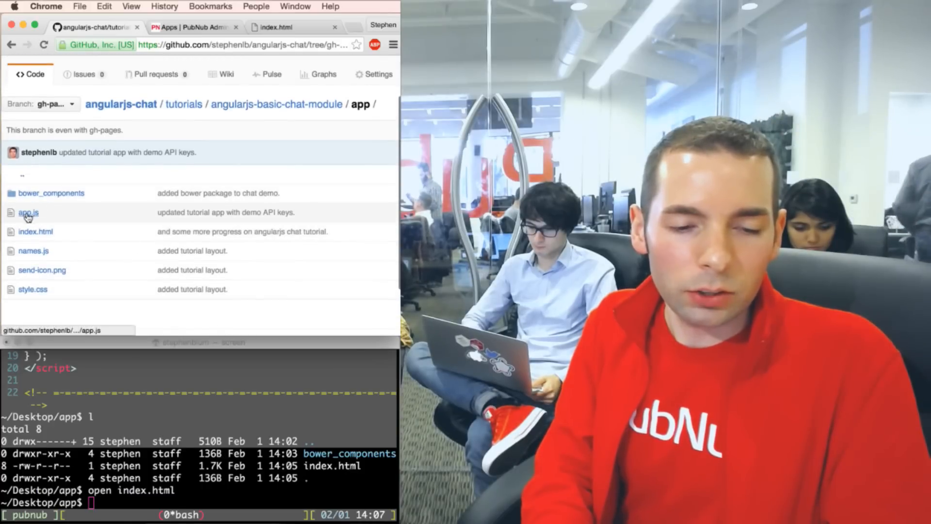
{"action": "left_click", "coordinate": [33, 289]}
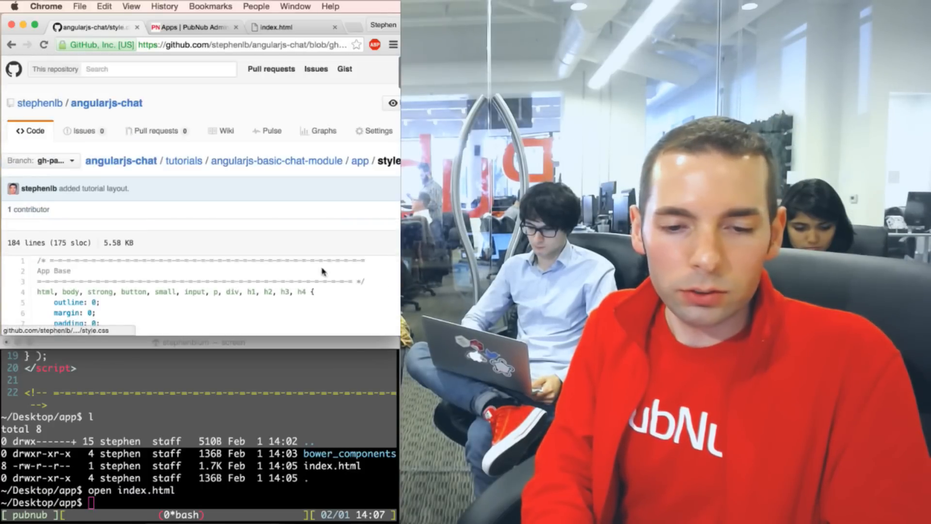
{"action": "scroll", "scroll_direction": "down", "scroll_amount": 3}
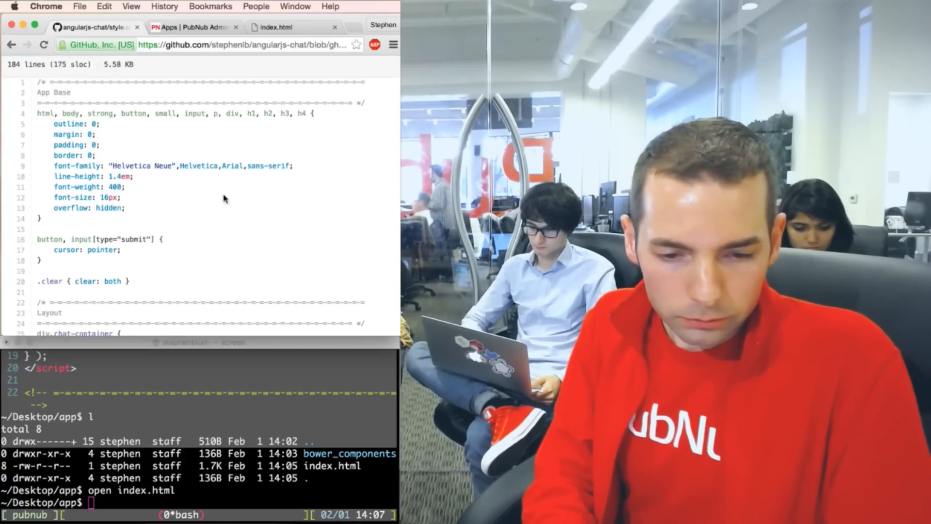
{"action": "scroll", "scroll_direction": "down", "scroll_amount": 3}
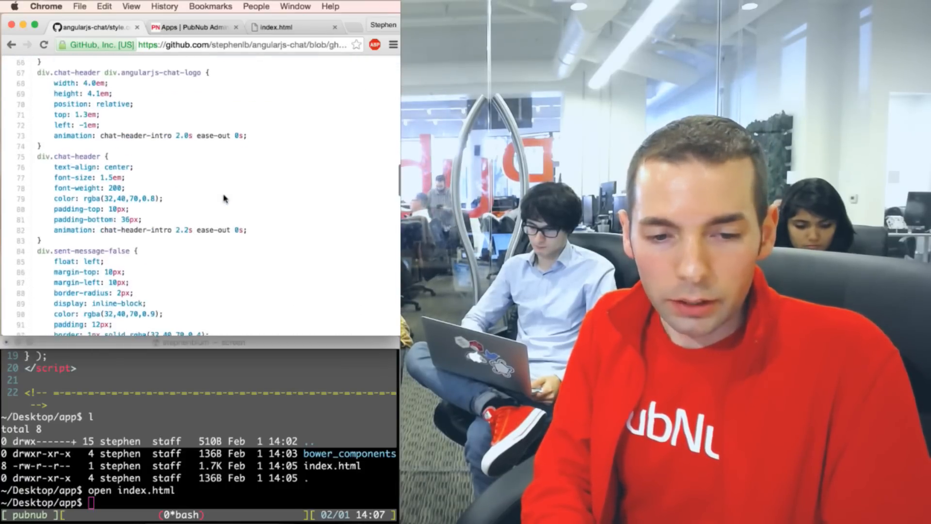
{"action": "scroll", "scroll_direction": "down", "scroll_amount": 3}
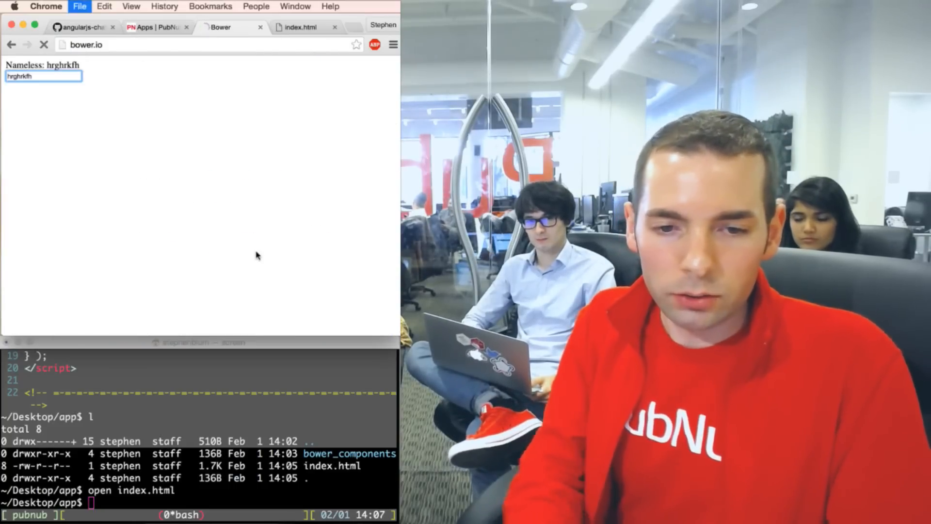
{"action": "left_click", "coordinate": [83, 27]}
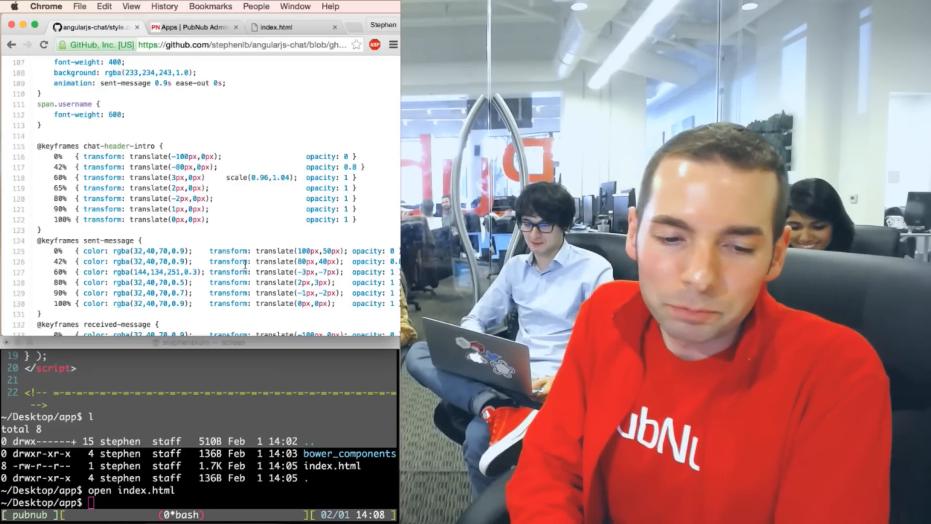
{"action": "scroll", "scroll_direction": "down", "scroll_amount": 3}
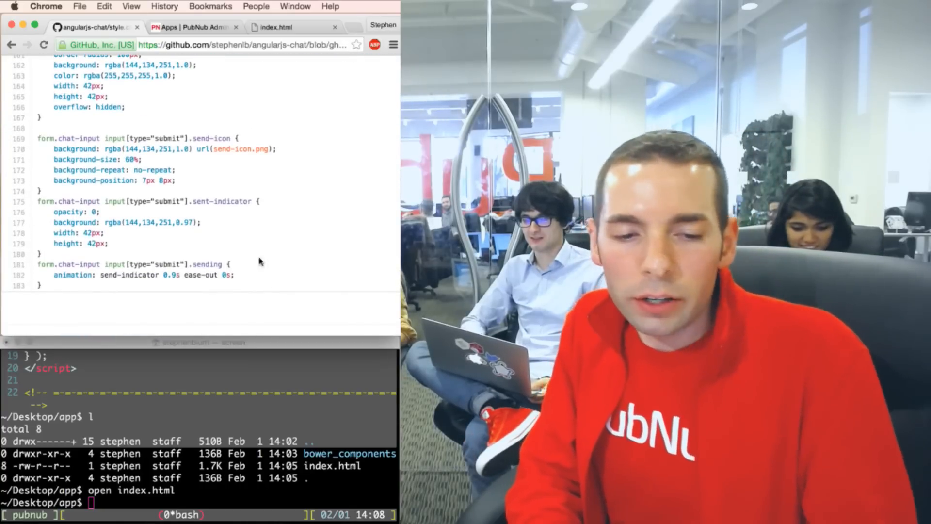
{"action": "scroll", "scroll_direction": "down", "scroll_amount": 3}
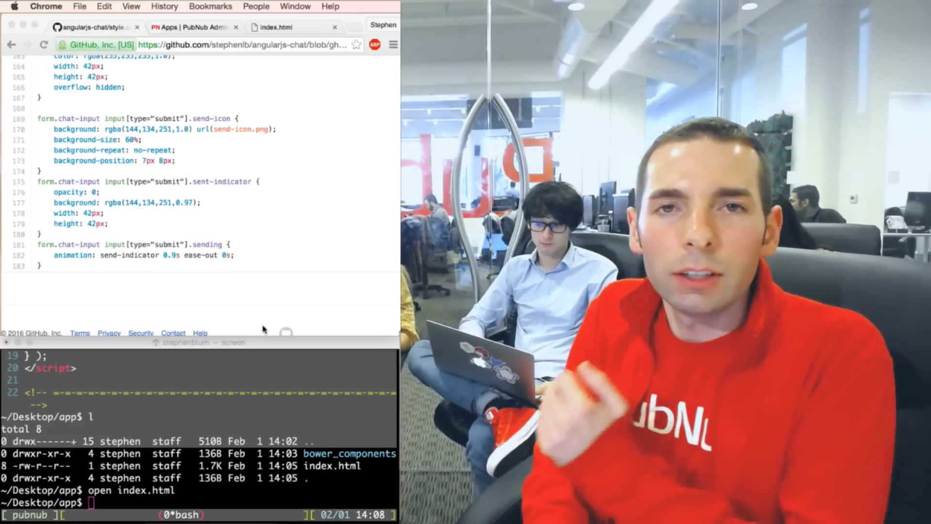
{"action": "left_click", "coordinate": [354, 27]}
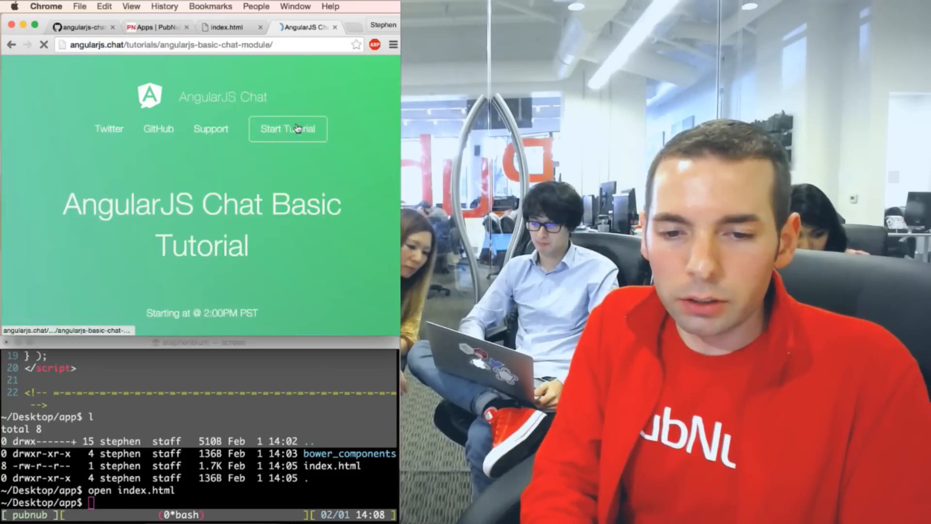
Step: Start the basic chat tutorial and send 'Hi to you all :-)' in the phone demo
{"action": "left_click", "coordinate": [289, 129]}
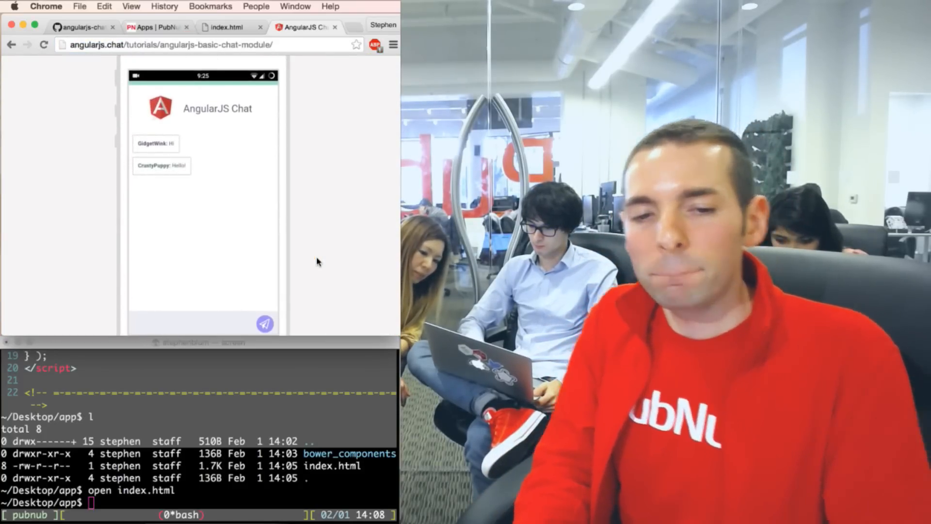
{"action": "left_click", "coordinate": [201, 214]}
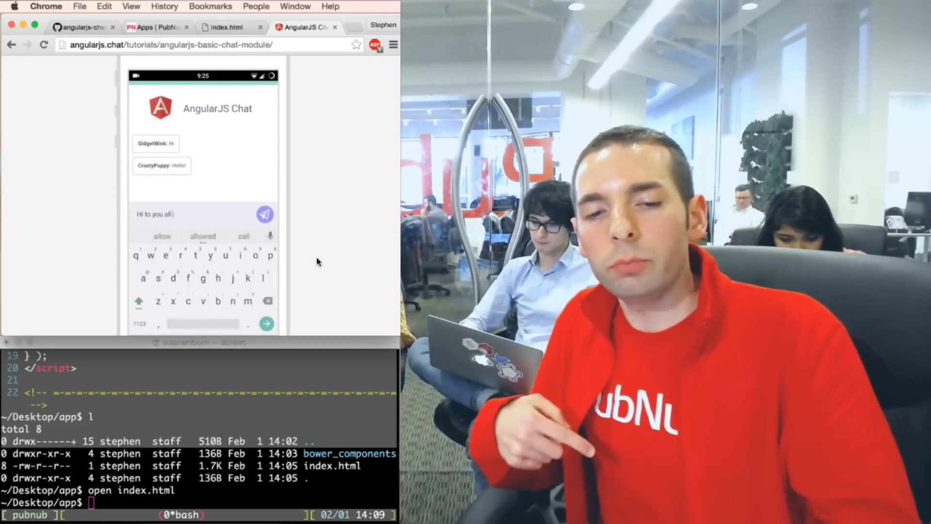
{"action": "left_click", "coordinate": [265, 213]}
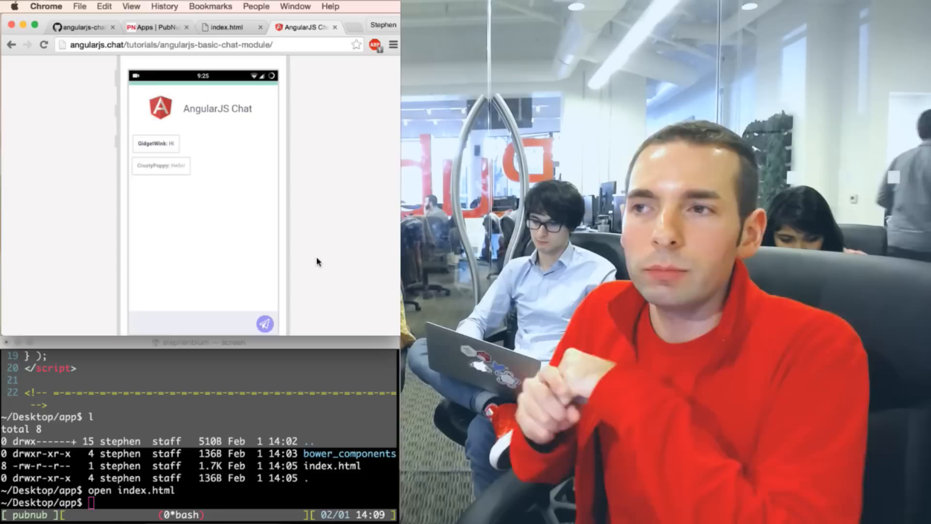
{"action": "type", "text": "Hi to you all :-)"}
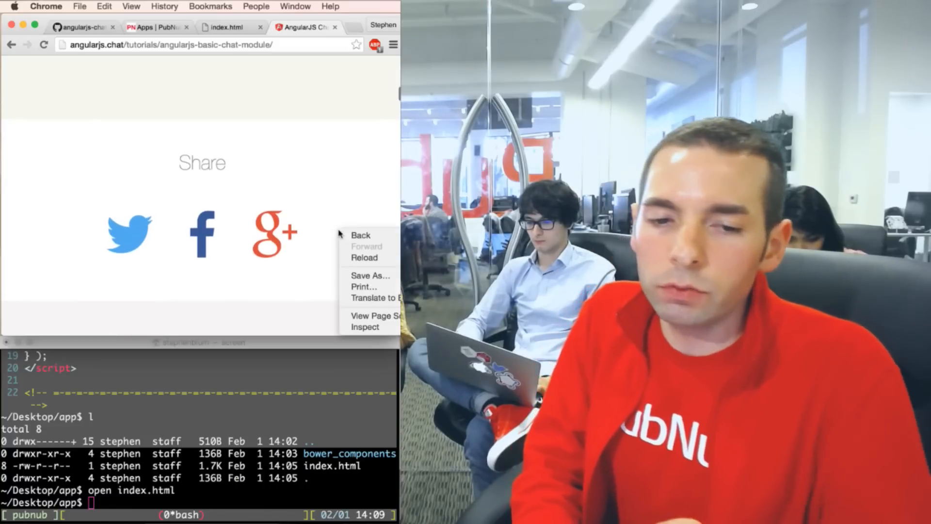
{"action": "left_click", "coordinate": [320, 172]}
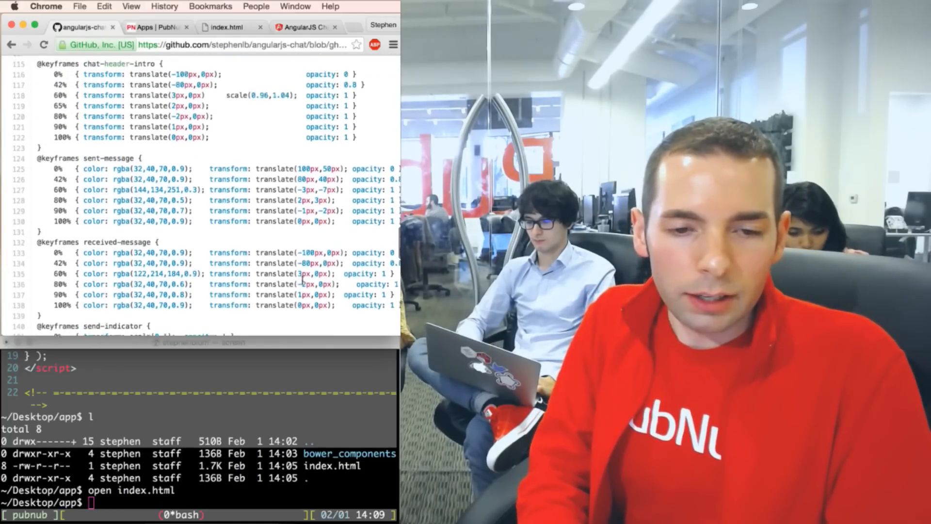
Step: Scroll style.css down past the received-message keyframes to the send-indicator animation
{"action": "scroll", "scroll_direction": "down", "scroll_amount": 3}
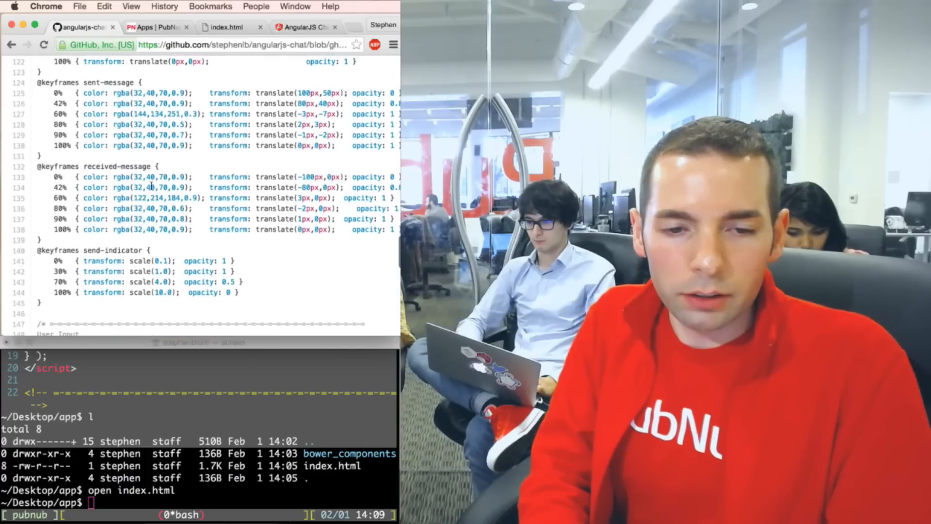
{"action": "left_click_drag", "start_coordinate": [53, 82], "coordinate": [223, 232]}
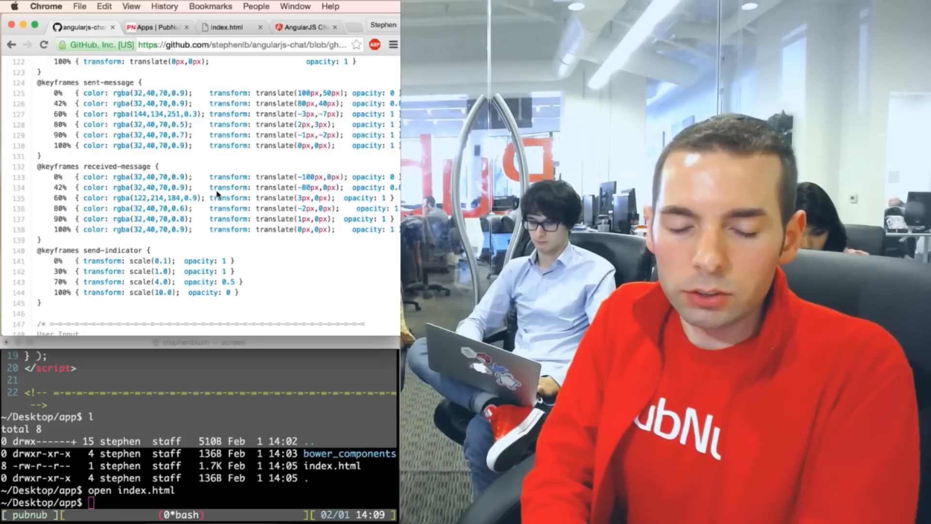
{"action": "scroll", "scroll_direction": "right", "scroll_amount": 3}
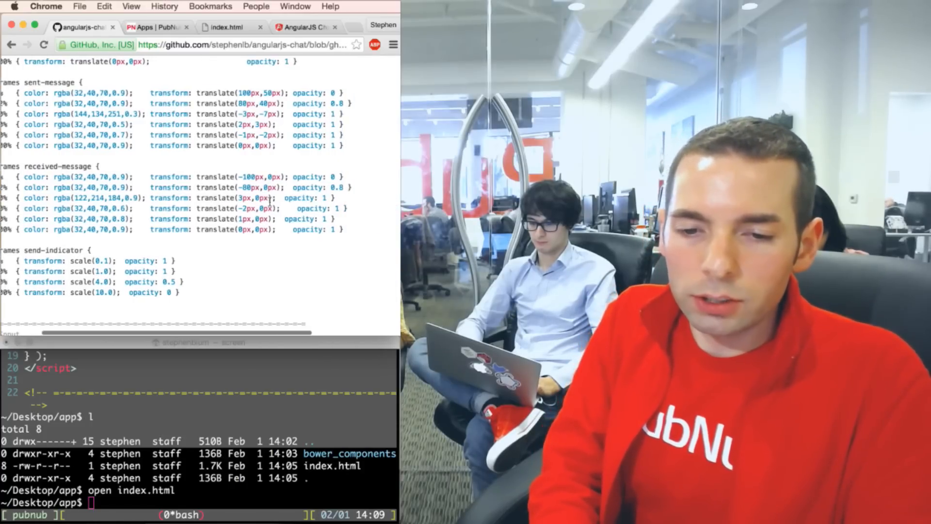